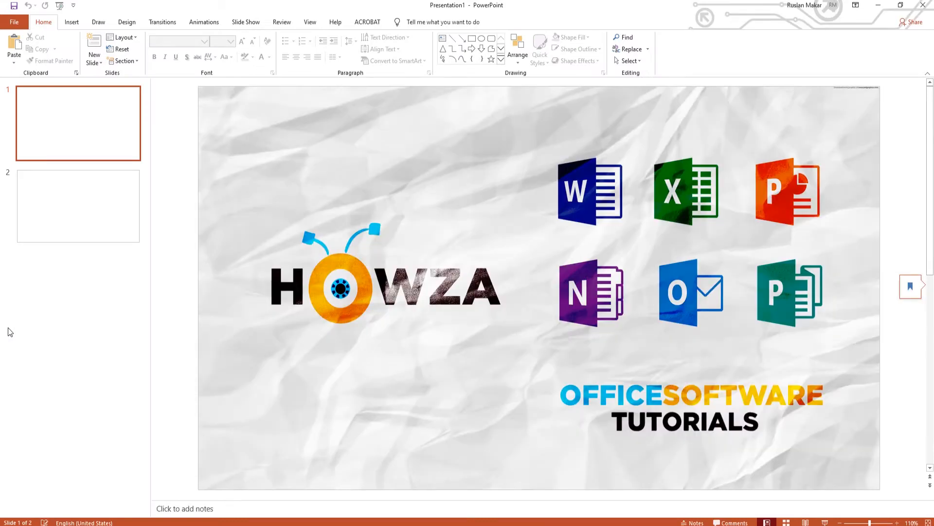
# Switch to blank slide 2 and turn on Gridlines and Guides from the View options.
pyautogui.click(78, 205)
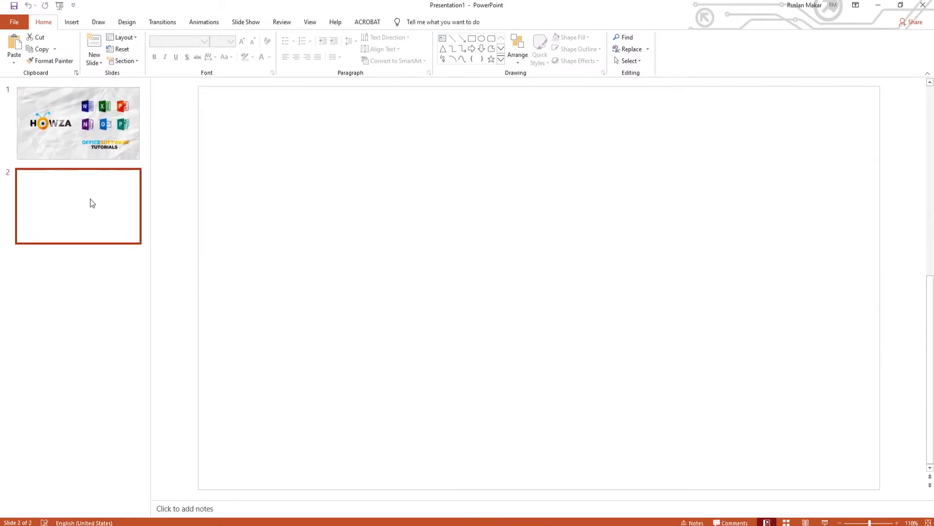
pyautogui.click(309, 22)
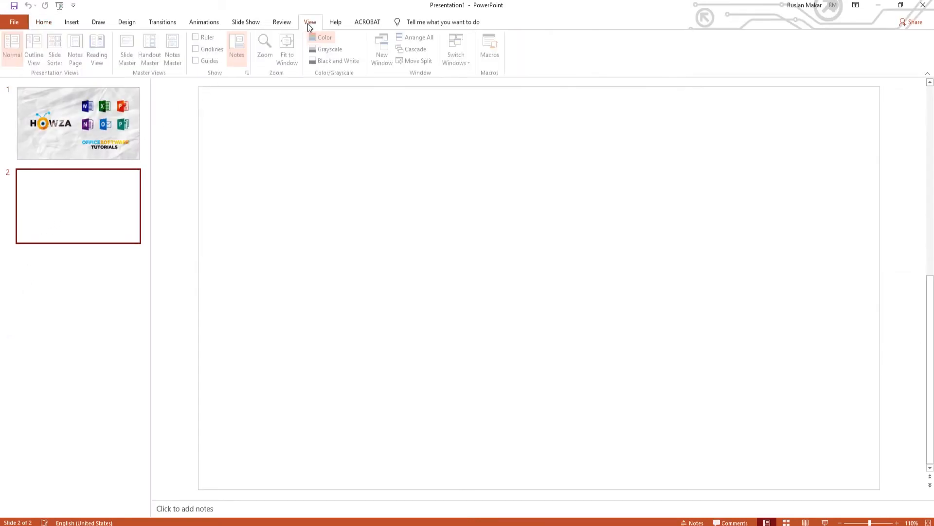
pyautogui.click(198, 48)
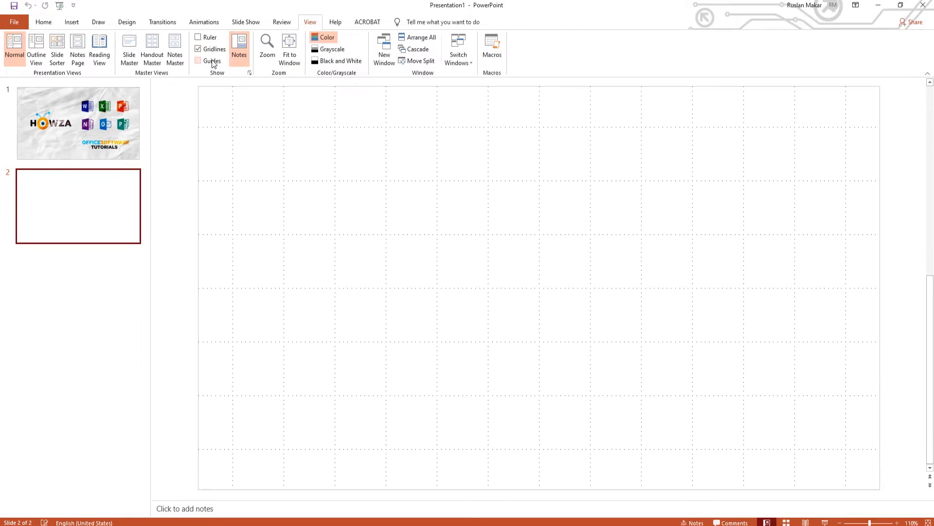
pyautogui.click(198, 60)
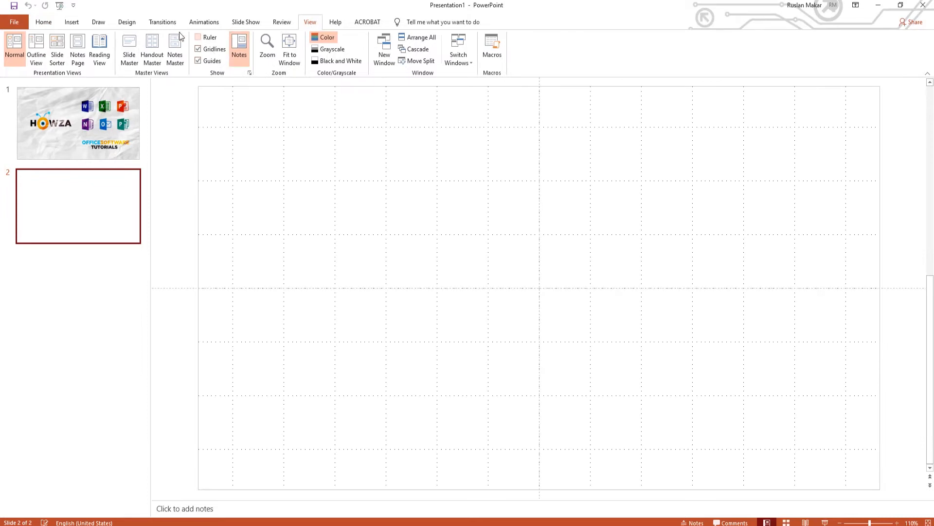
# Draw a Curve shape from the left tail up to a top-centre peak and down to the right tail.
pyautogui.click(72, 23)
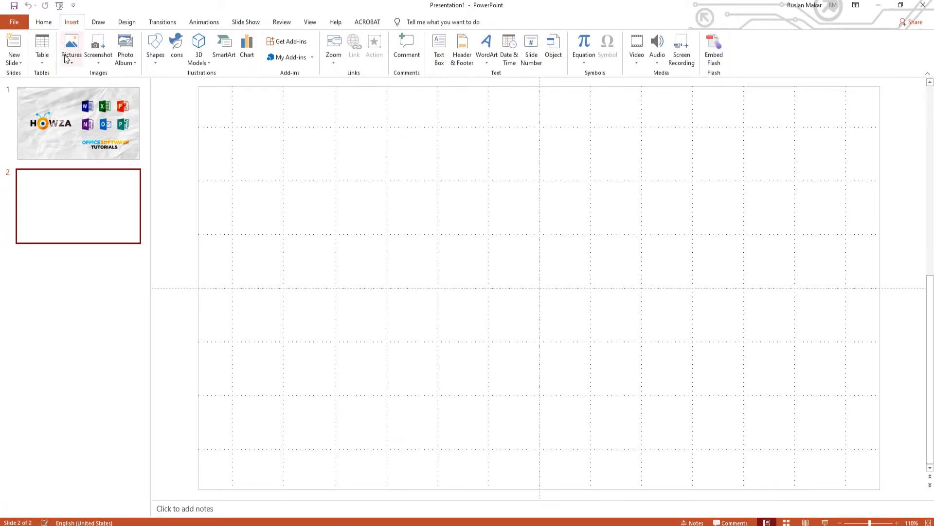
pyautogui.click(154, 48)
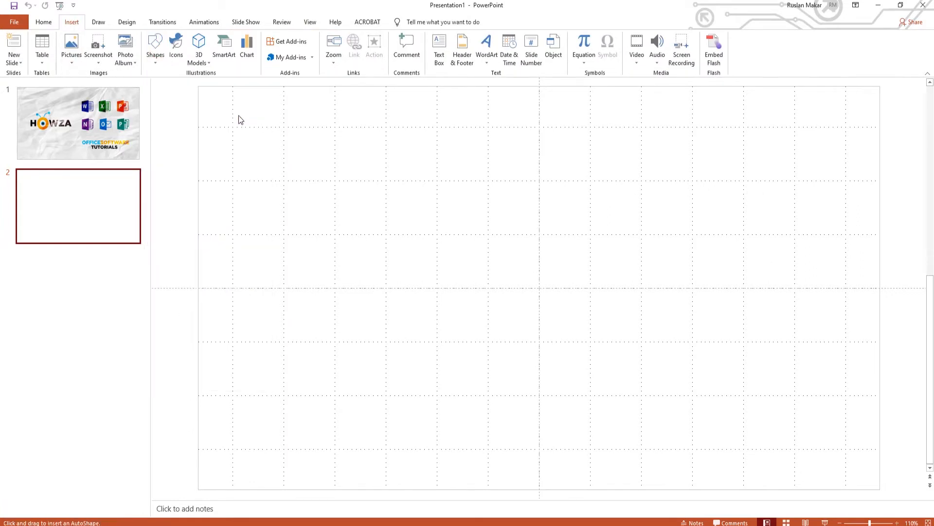
pyautogui.moveTo(234, 342); pyautogui.dragTo(328, 312)
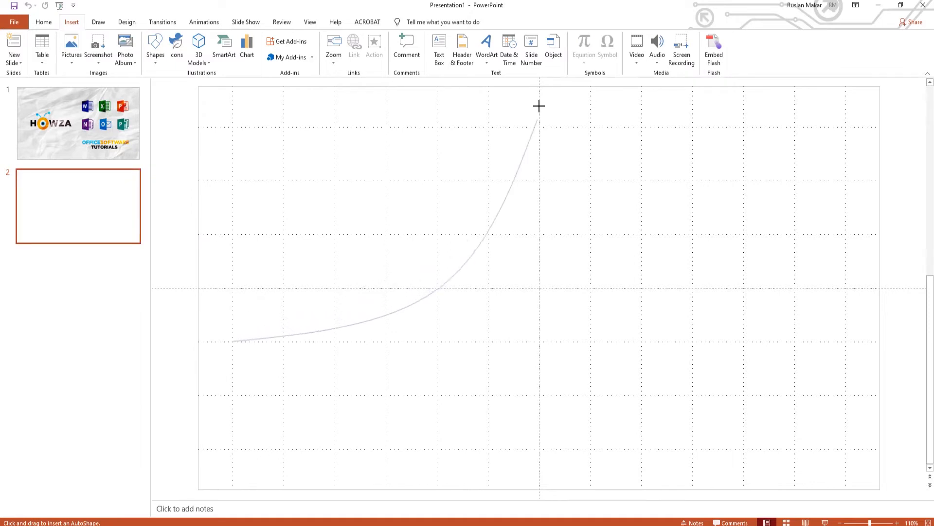
pyautogui.moveTo(538, 122); pyautogui.dragTo(601, 291)
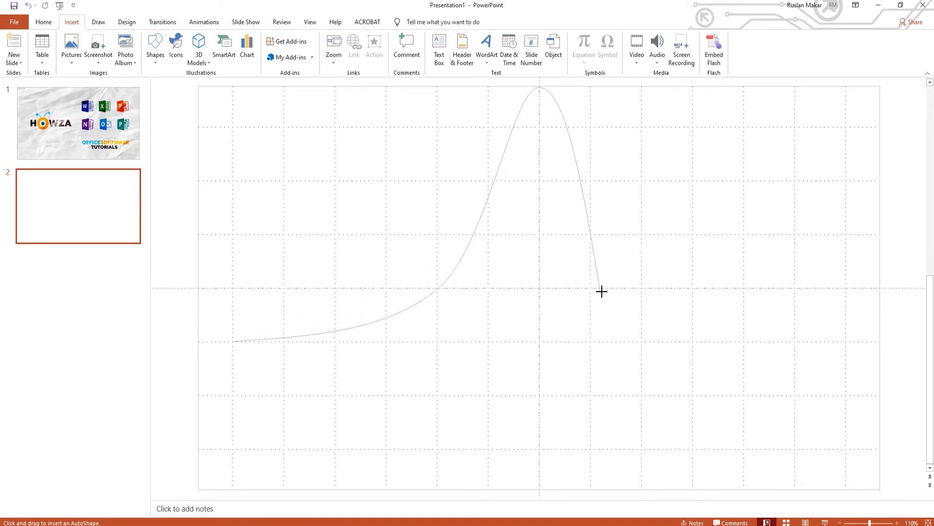
pyautogui.moveTo(601, 292); pyautogui.dragTo(846, 342)
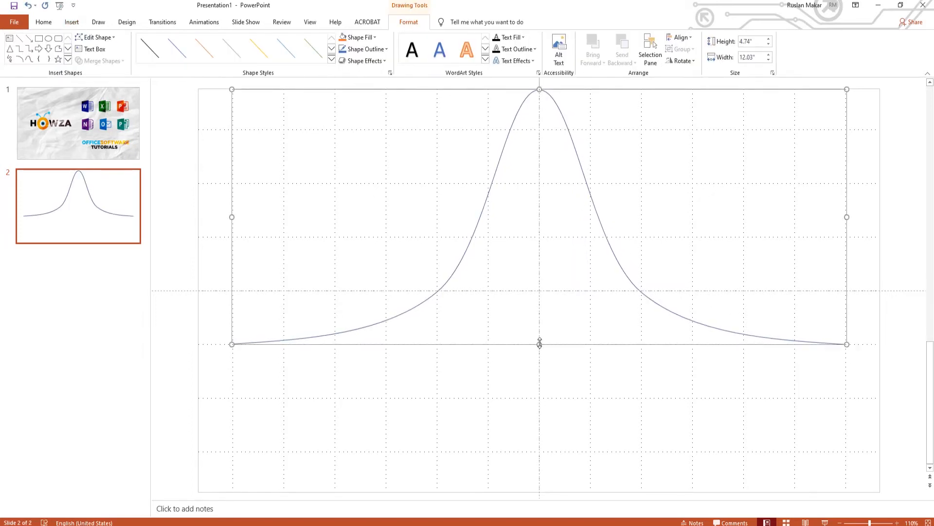
# Stretch the curve taller toward the slide bottom and style it with a thick dark-blue line.
pyautogui.moveTo(539, 344); pyautogui.dragTo(539, 363)
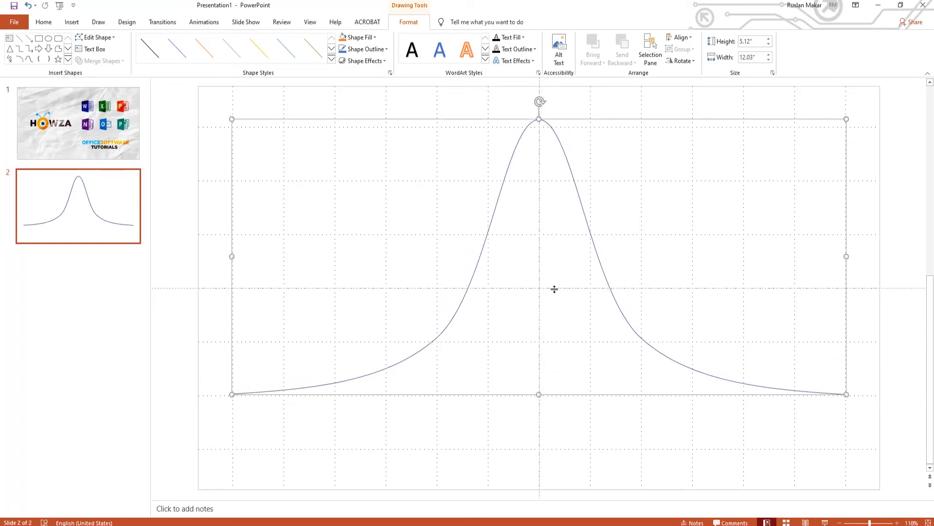
pyautogui.click(362, 48)
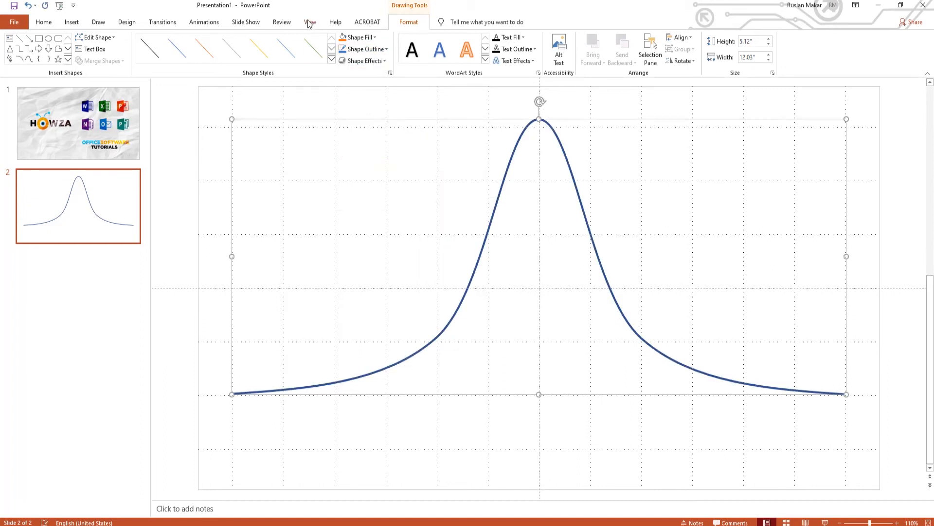
# Turn off Gridlines and Guides so only the dark-blue bell curve remains on the slide.
pyautogui.click(310, 22)
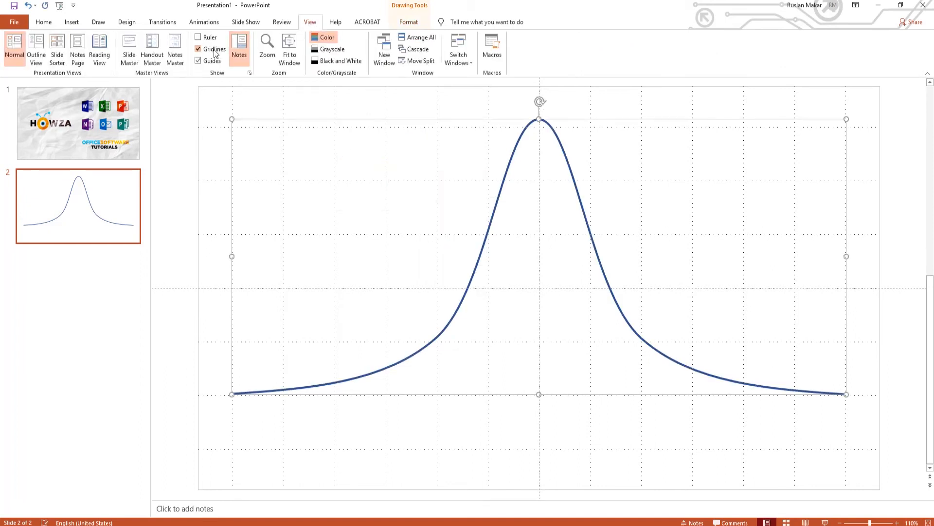
pyautogui.click(198, 49)
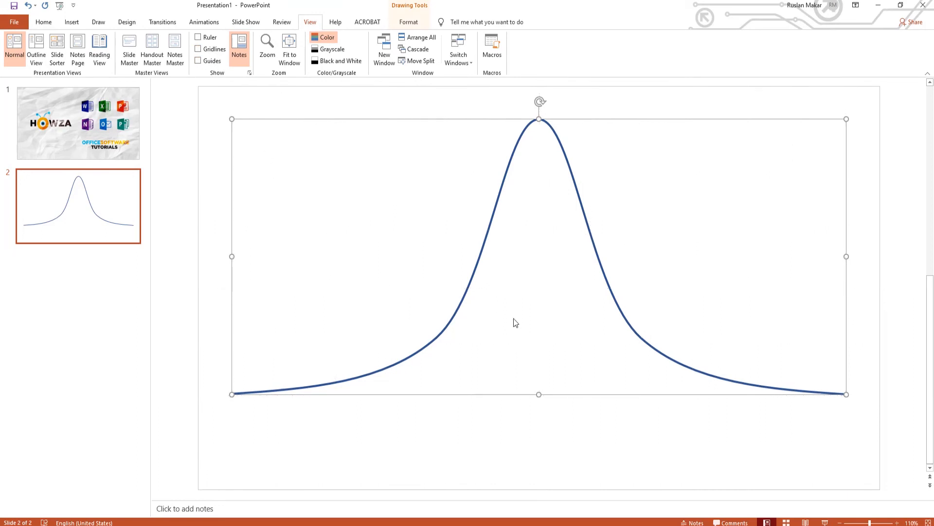
pyautogui.moveTo(548, 363)
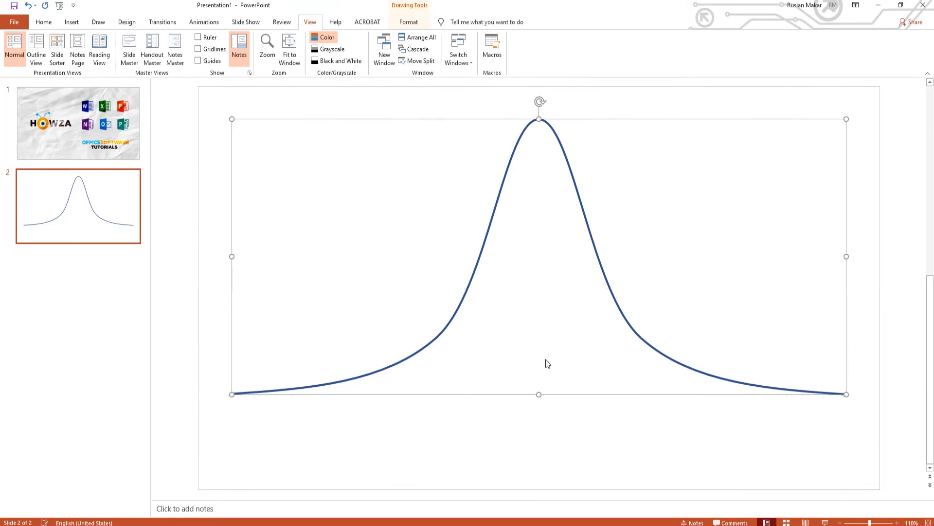